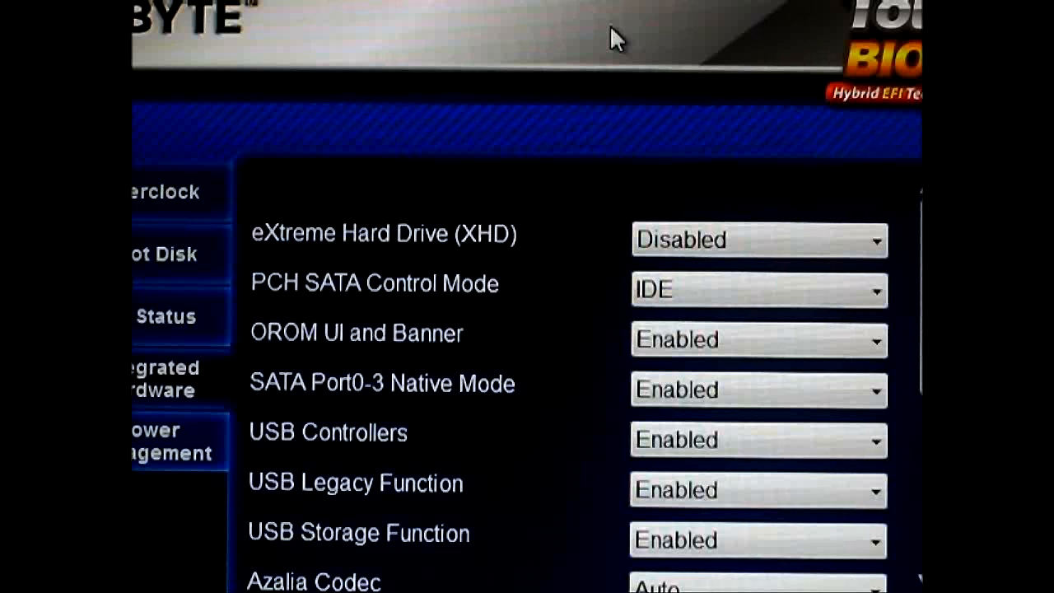
pyautogui.moveTo(906, 311)
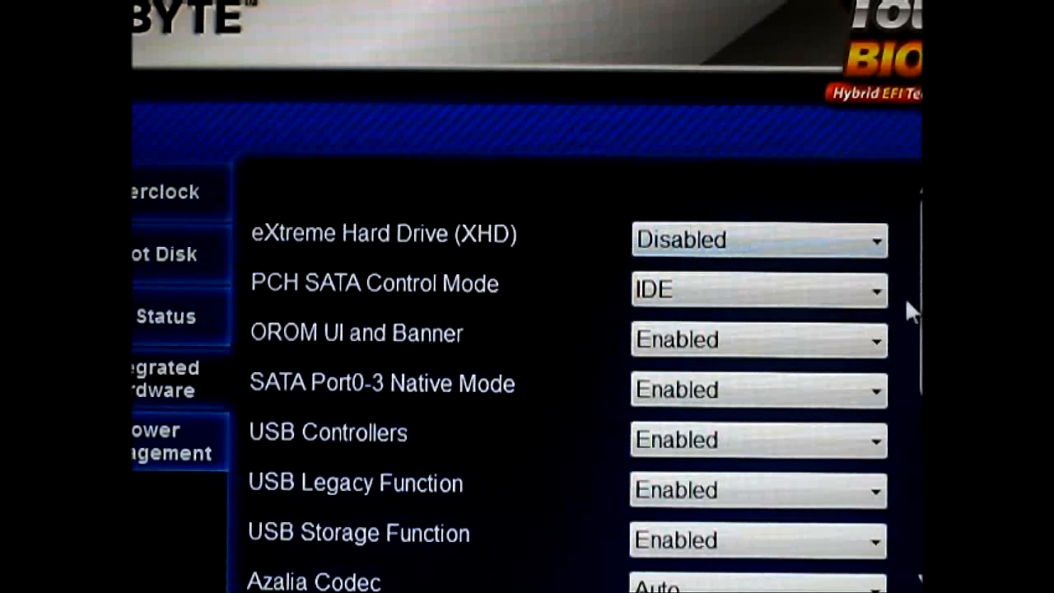
# Open the B11.0714.01 folder and run setup.exe to start the EZ Smart Response installer
pyautogui.click(758, 290)
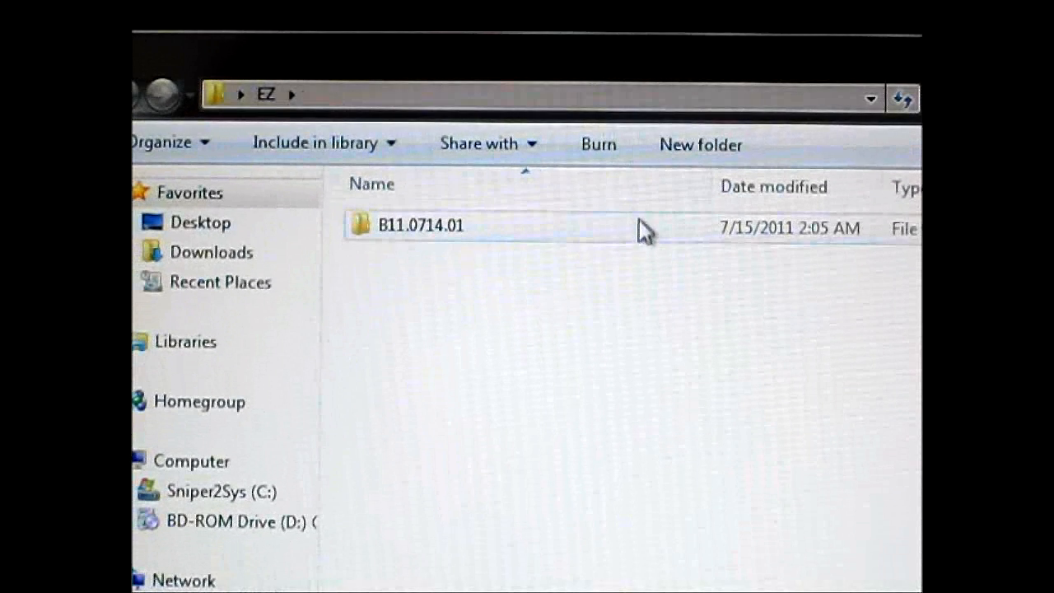
pyautogui.moveTo(453, 243)
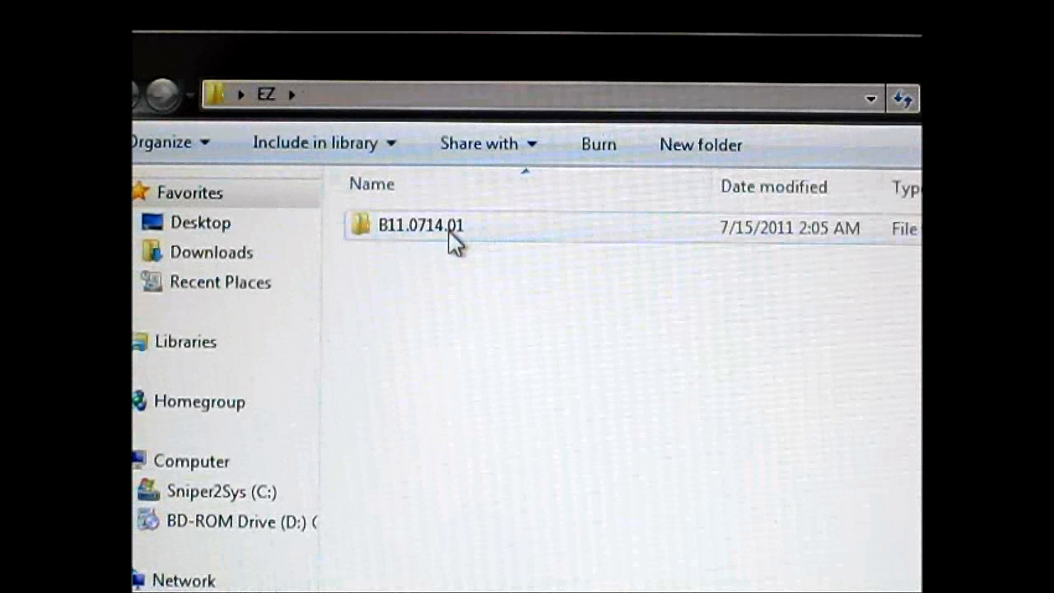
pyautogui.doubleClick(421, 225)
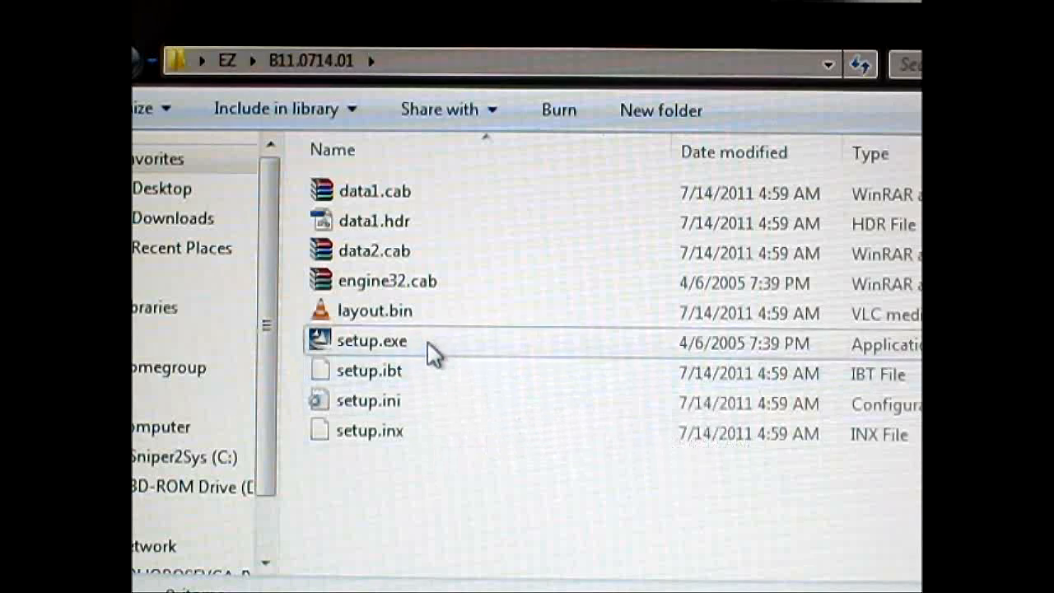
pyautogui.doubleClick(371, 341)
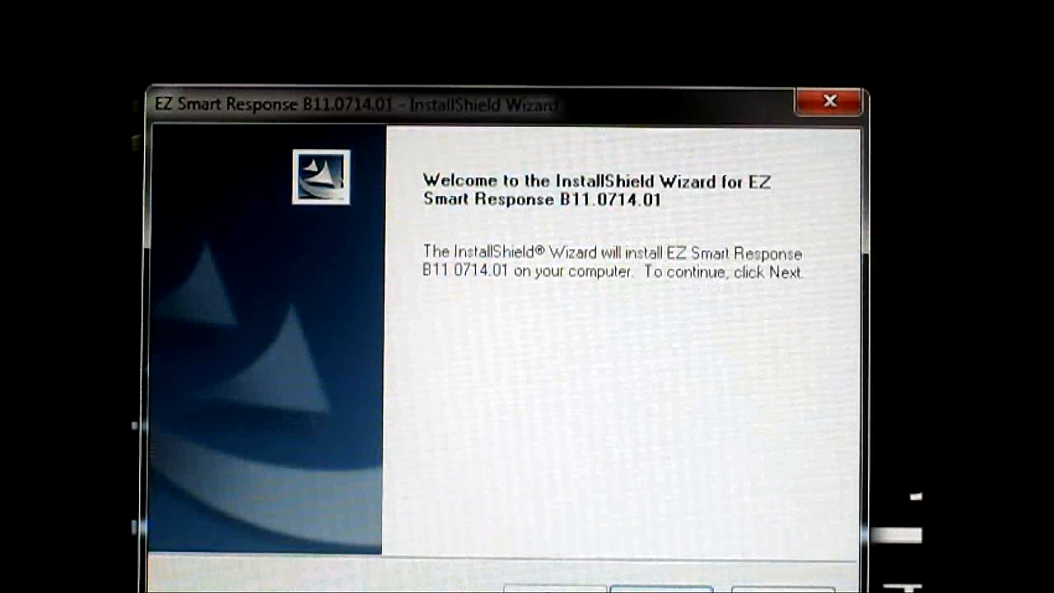
pyautogui.click(662, 588)
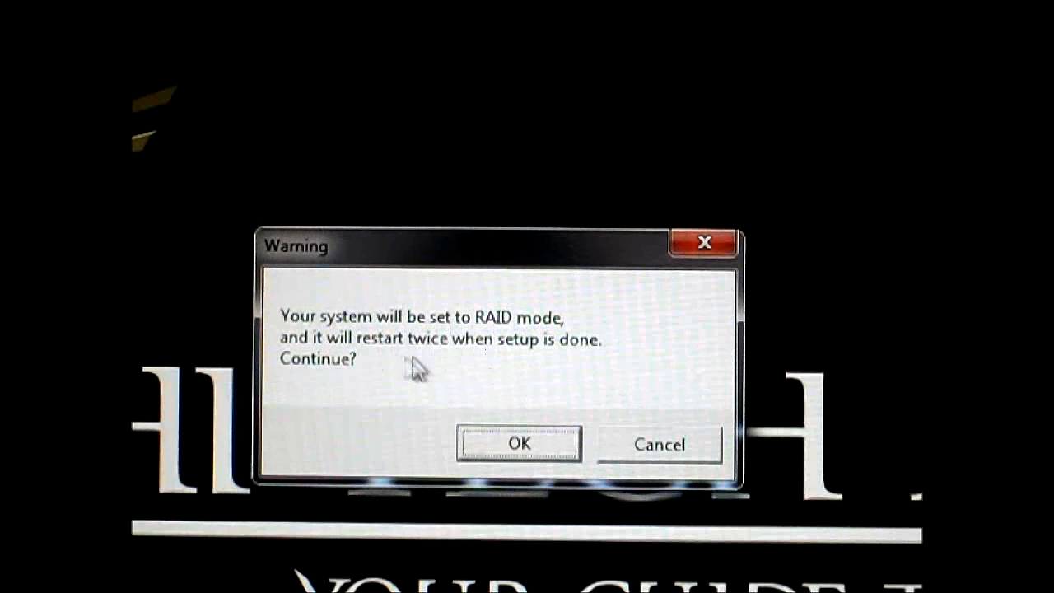
pyautogui.moveTo(445, 375)
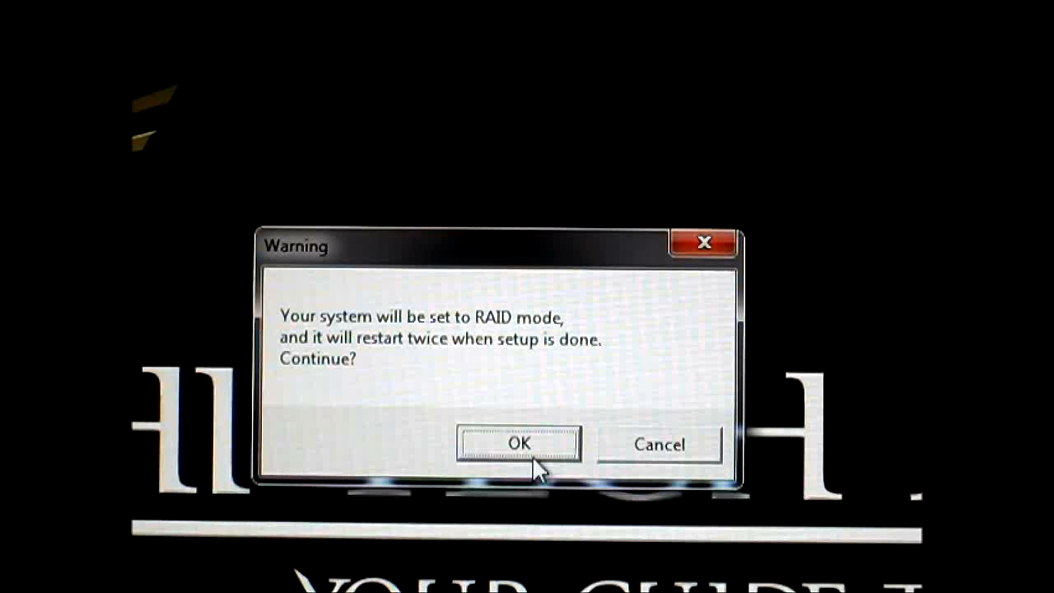
pyautogui.moveTo(511, 359)
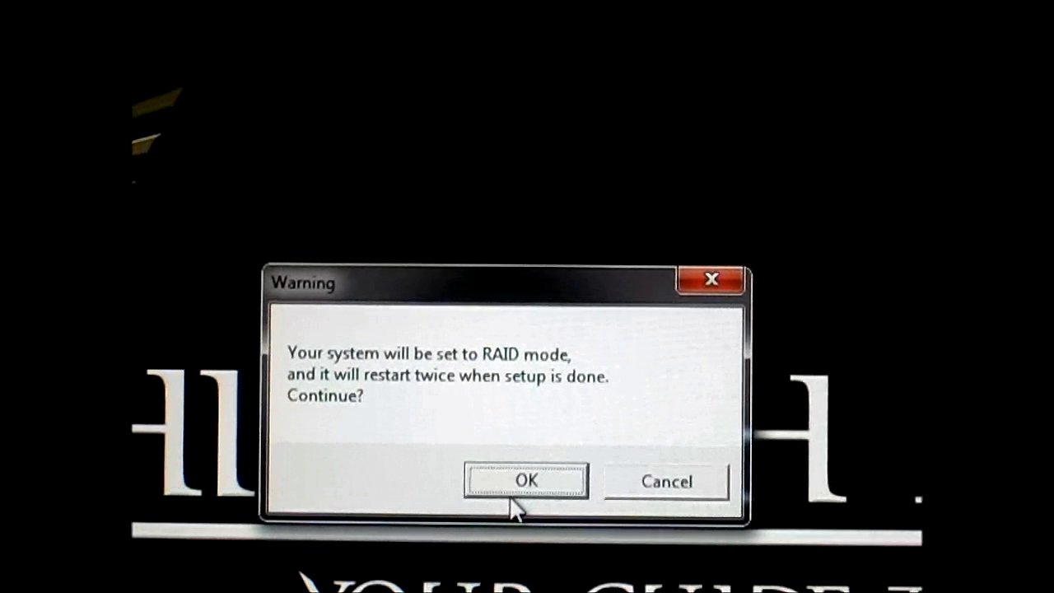
# Confirm the RAID mode warning so the system switches to RAID and restarts
pyautogui.click(527, 481)
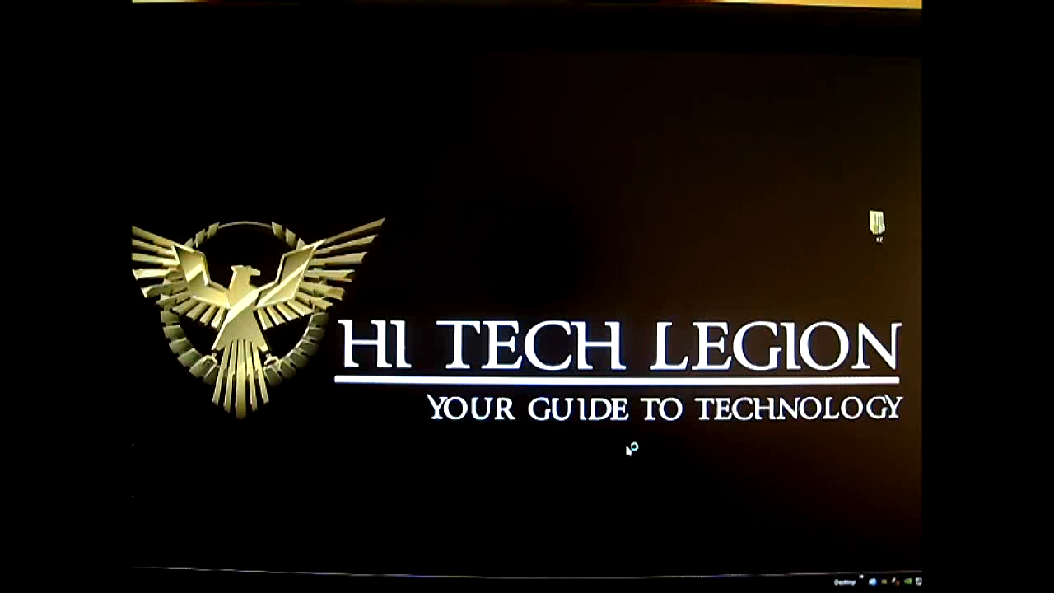
pyautogui.moveTo(628, 451)
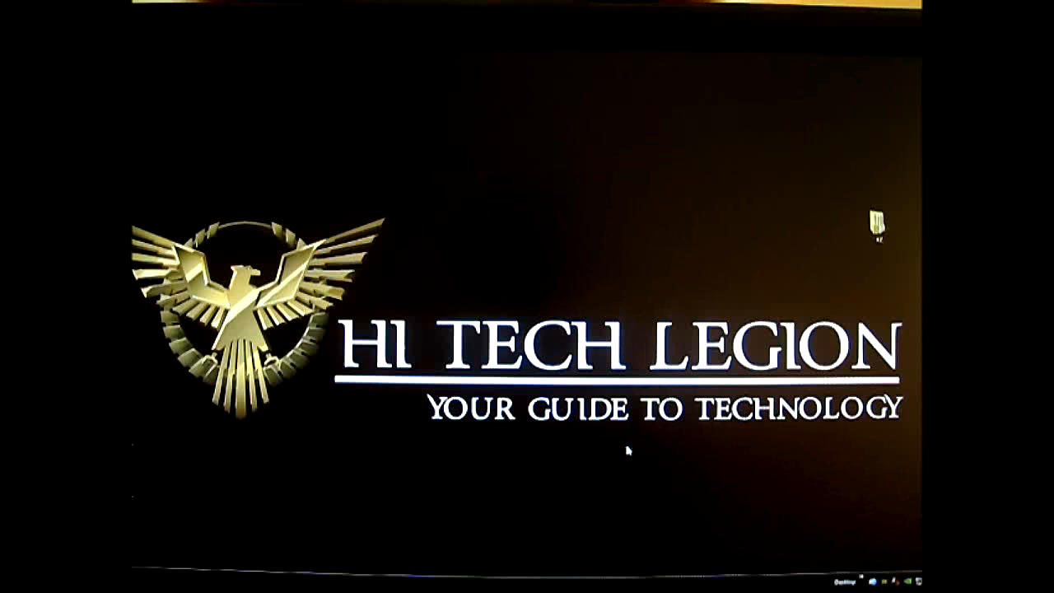